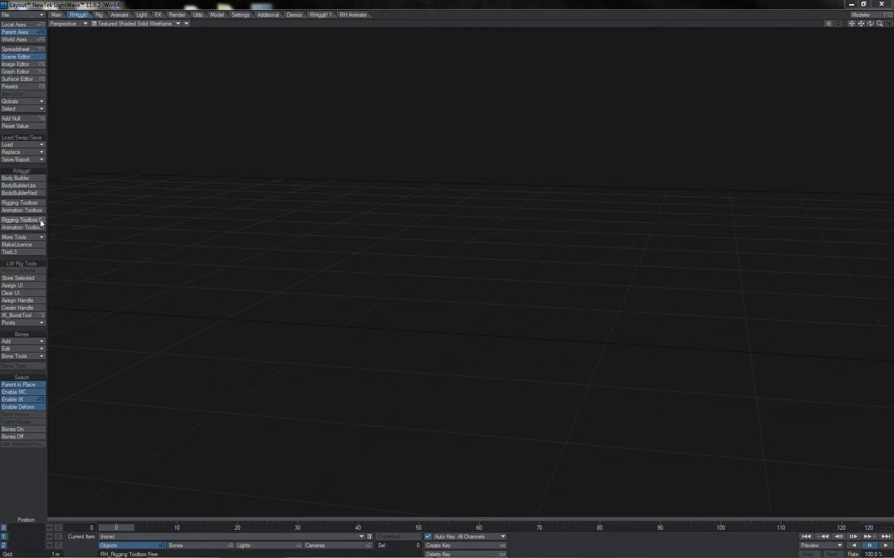
- Bring up the free Rigging and Animation Toolboxes, showing curve baking with Quick Clean as the filter
left_click(19, 221)
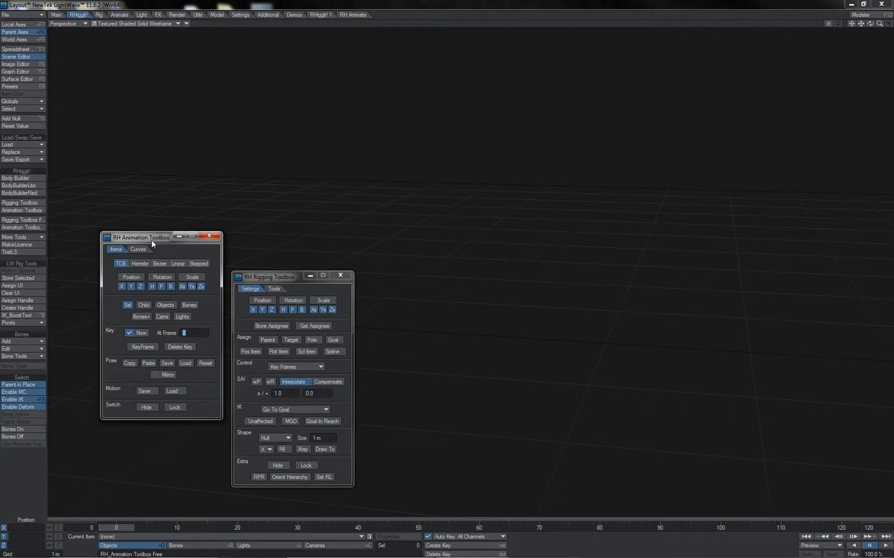
mouse_move(211, 284)
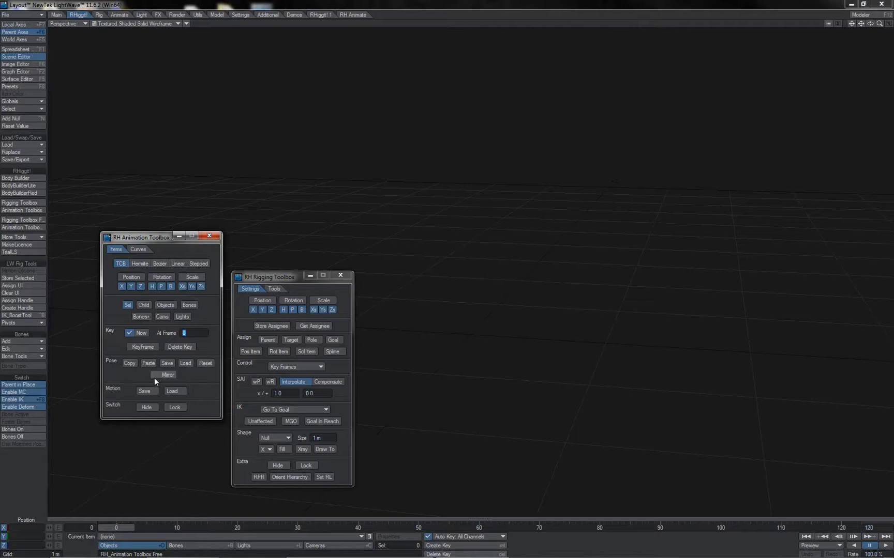
left_click(138, 249)
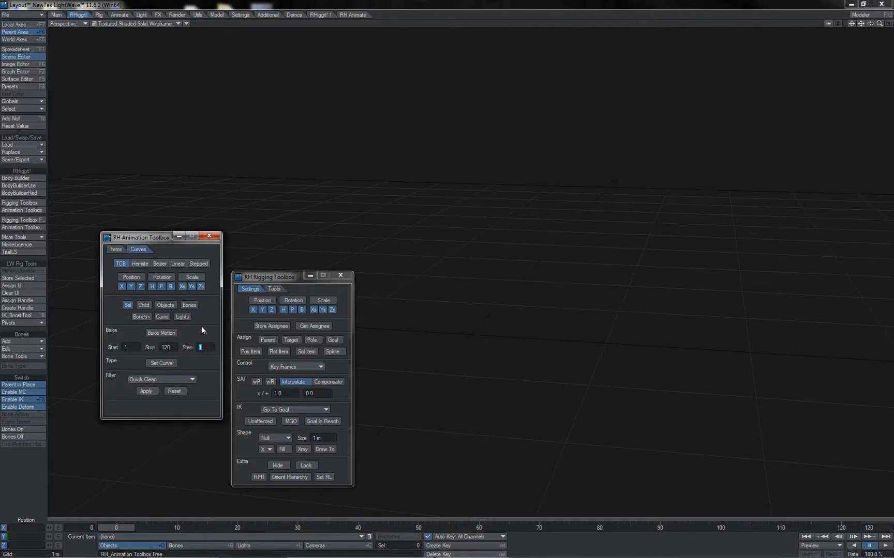
mouse_move(149, 363)
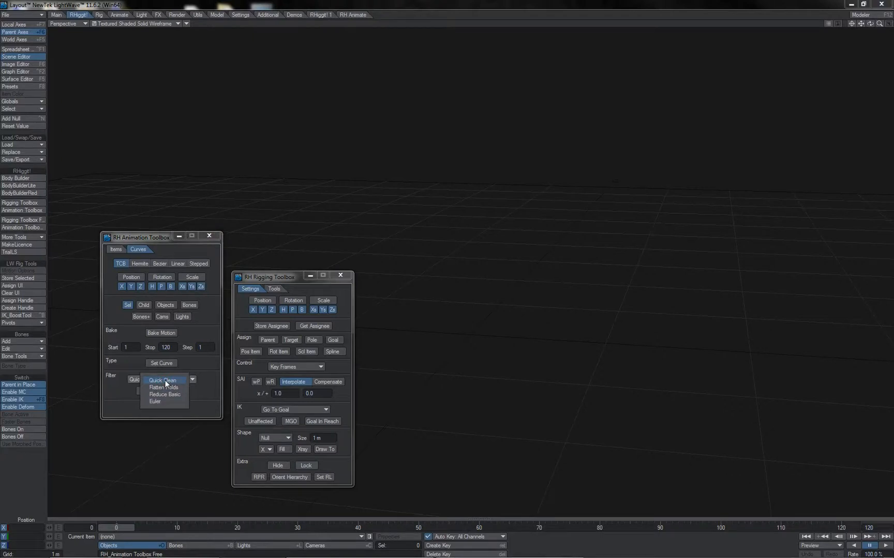
left_click(162, 381)
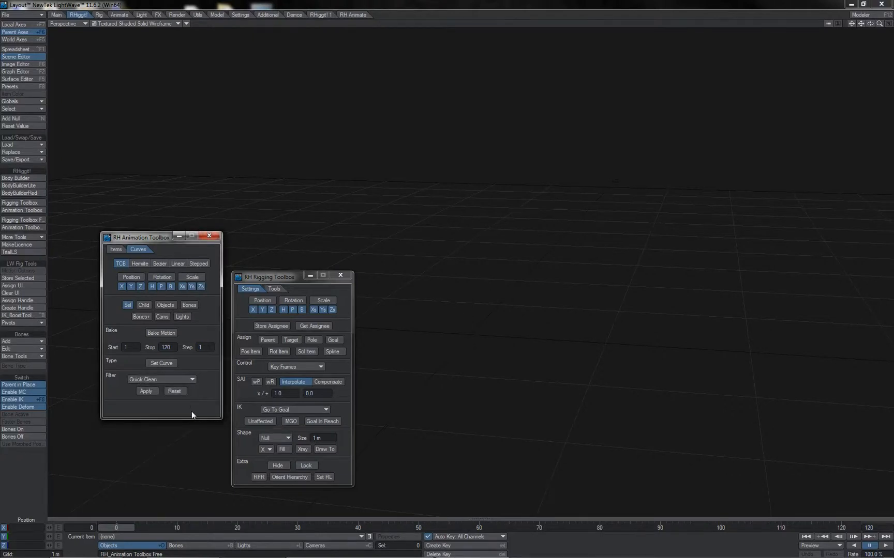
- Move the Rigging Toolbox up level beside the Animation Toolbox and use its Body Builder button
left_click_drag(279, 278, 279, 237)
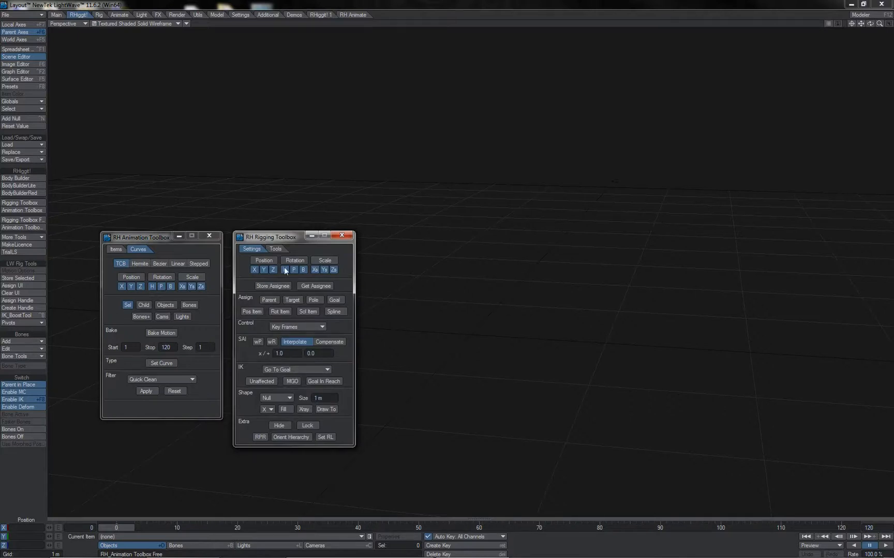
left_click(275, 250)
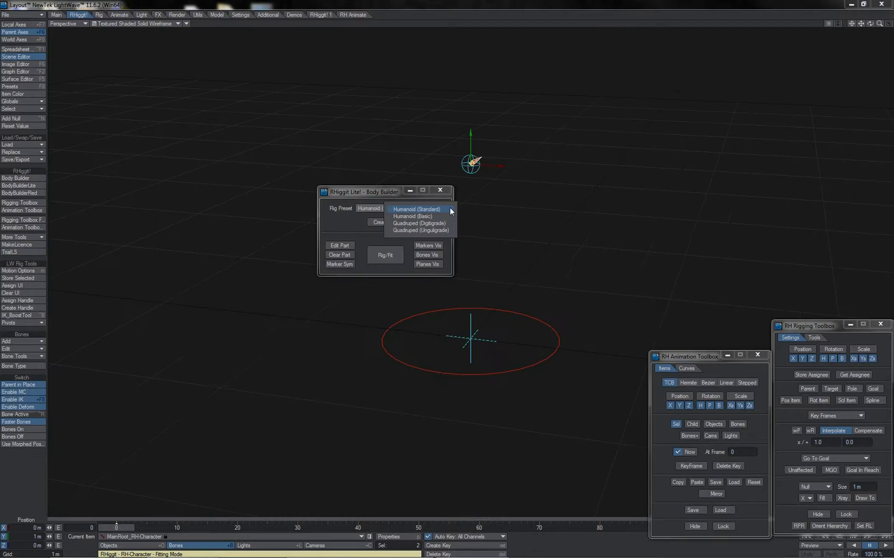
mouse_move(448, 212)
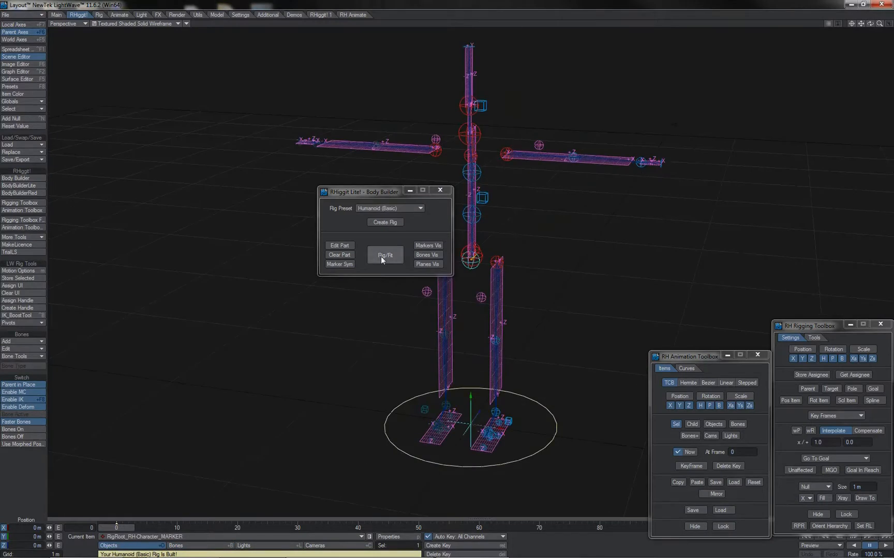
- Fit the Humanoid (Basic) rig to its markers and finish the fitting pass
left_click(384, 254)
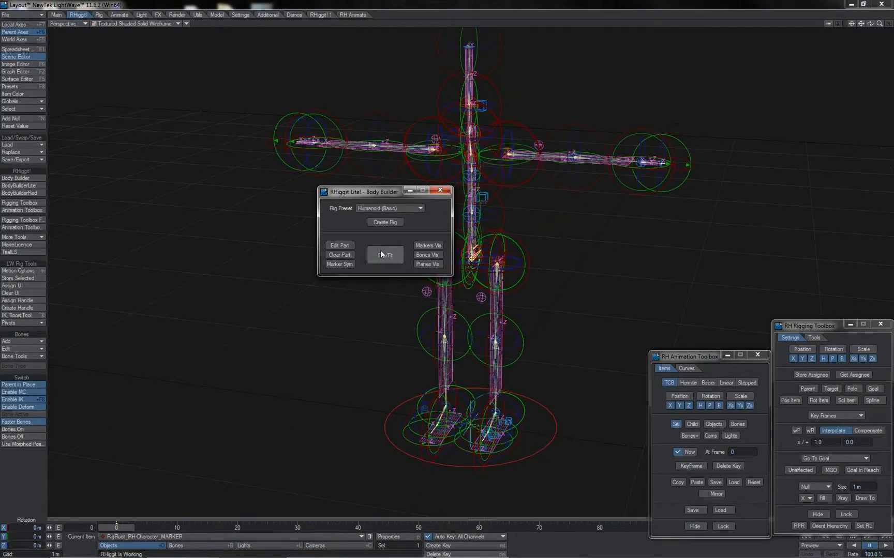
left_click(338, 255)
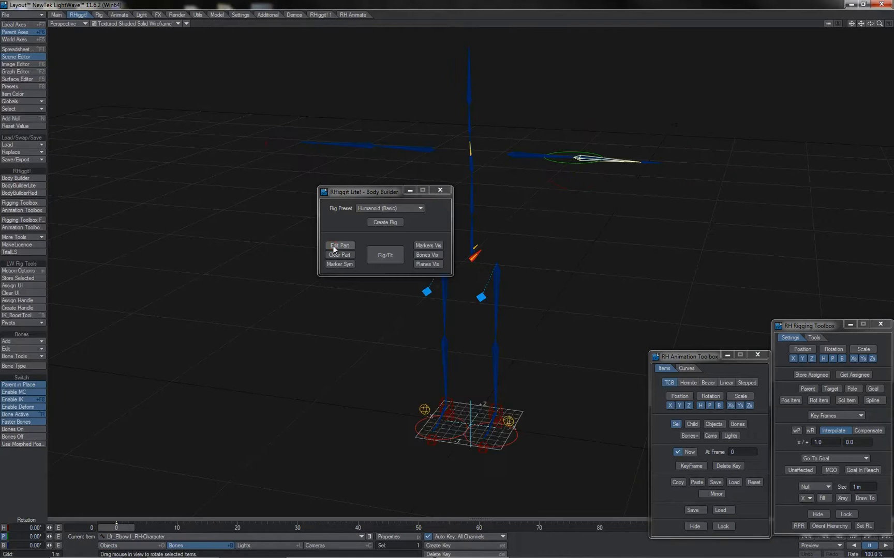
left_click(339, 245)
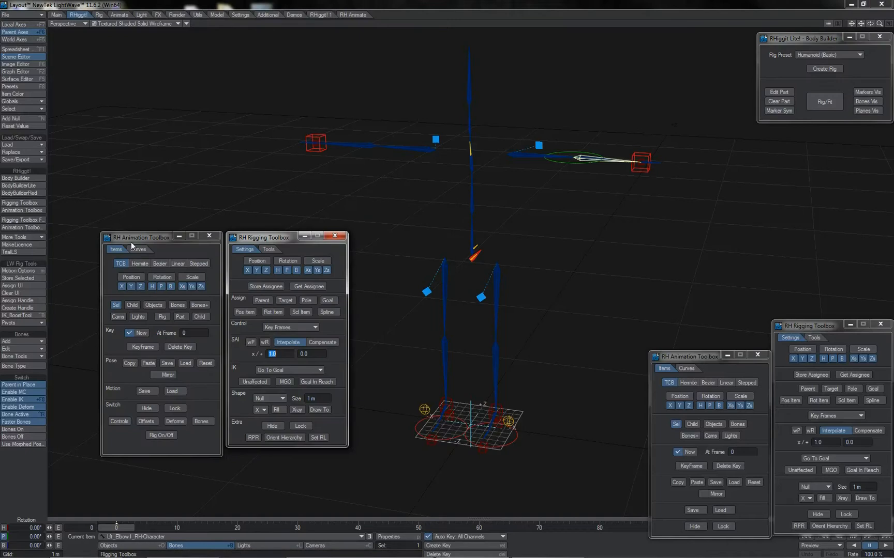
mouse_move(161, 243)
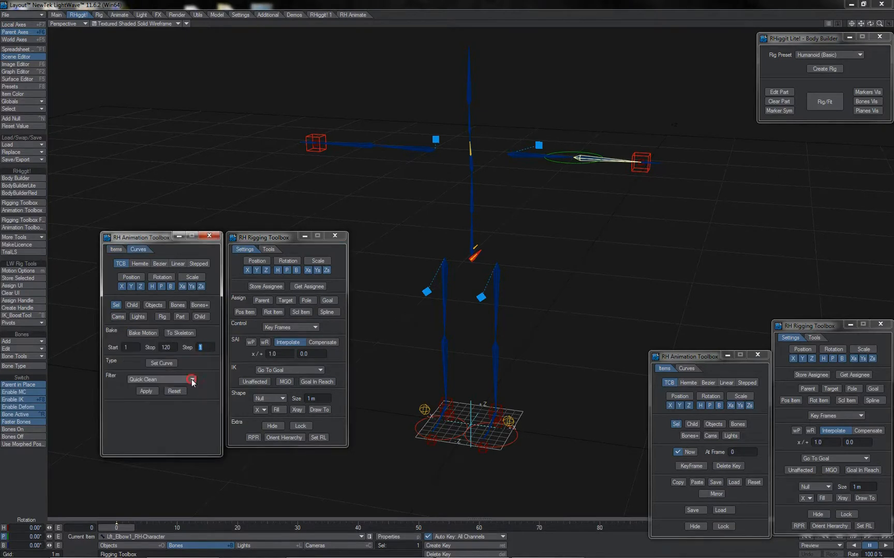
- List the Lite Animation Toolbox's curve filters and show the Rigging Toolbox's constraint and IK tools
left_click(192, 380)
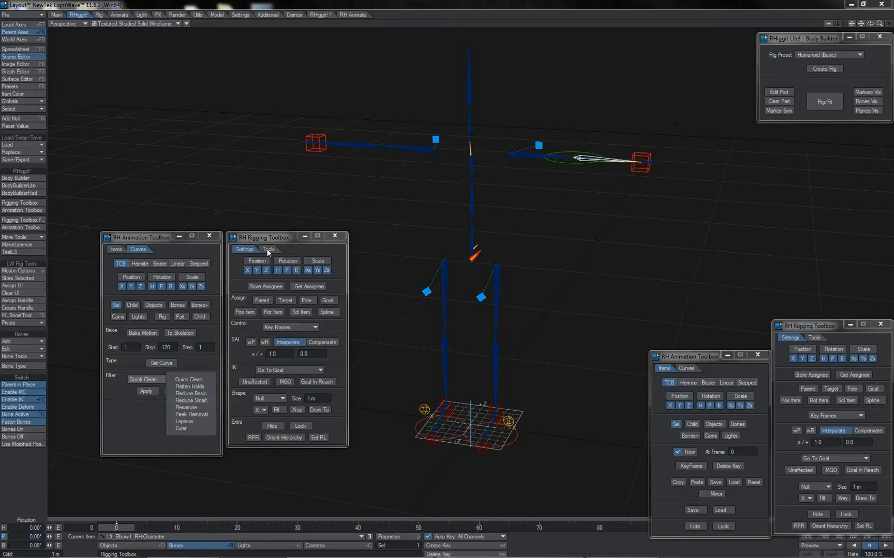
left_click(269, 249)
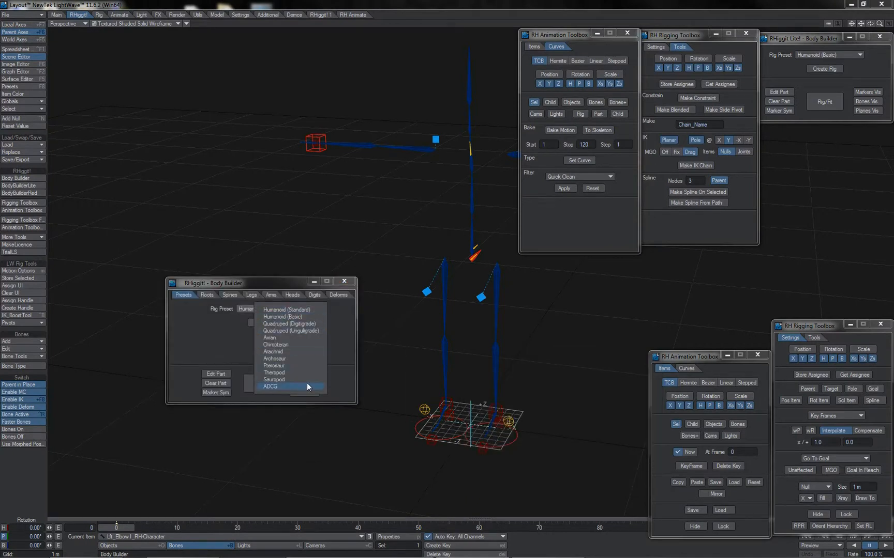
- Browse the Body Builder's Roots, Spines, Heads and Digits options, return to Presets and launch another toolbox
left_click(207, 295)
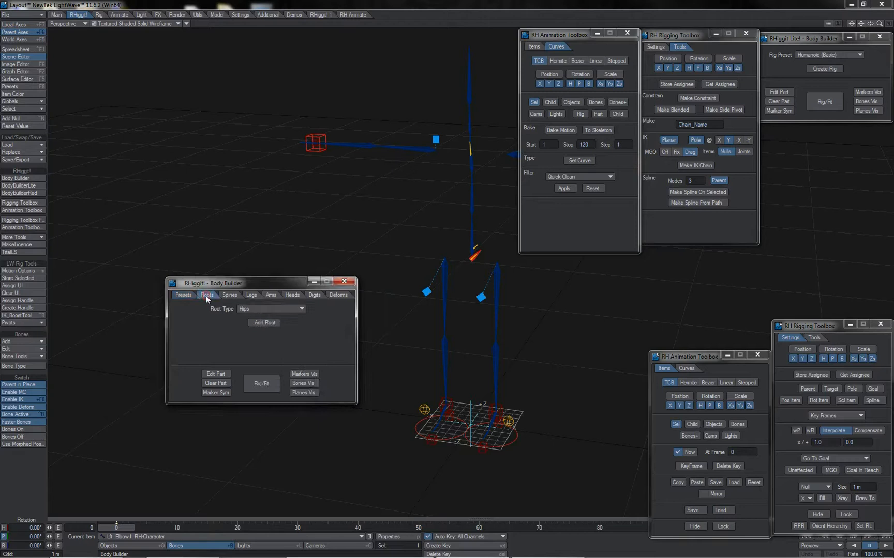
left_click(229, 295)
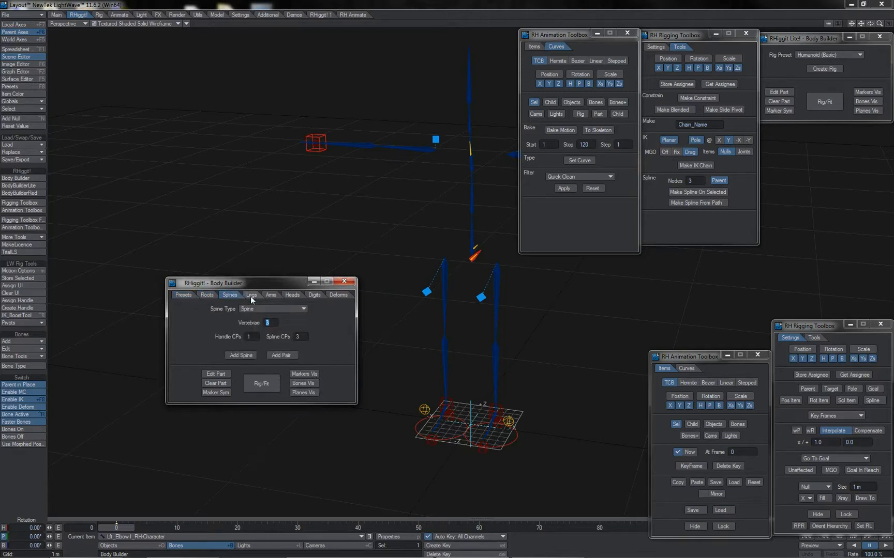
left_click(292, 295)
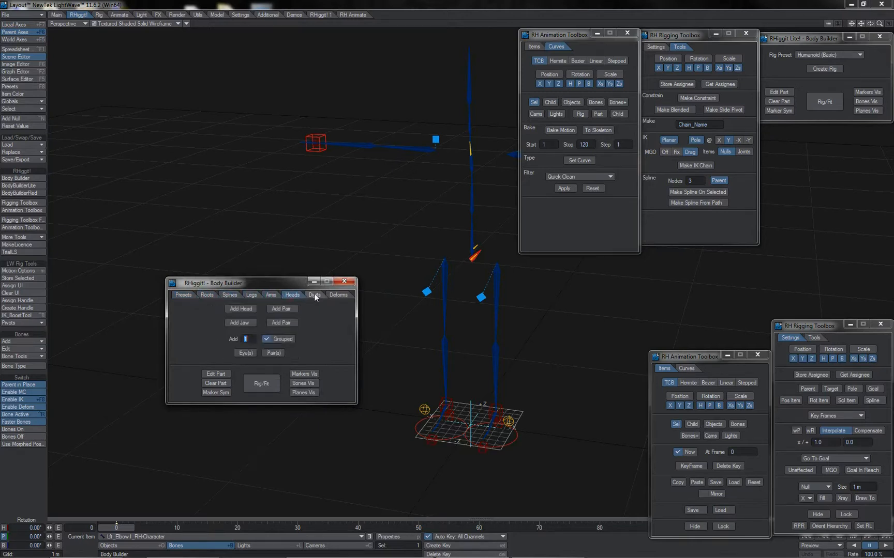
left_click(314, 294)
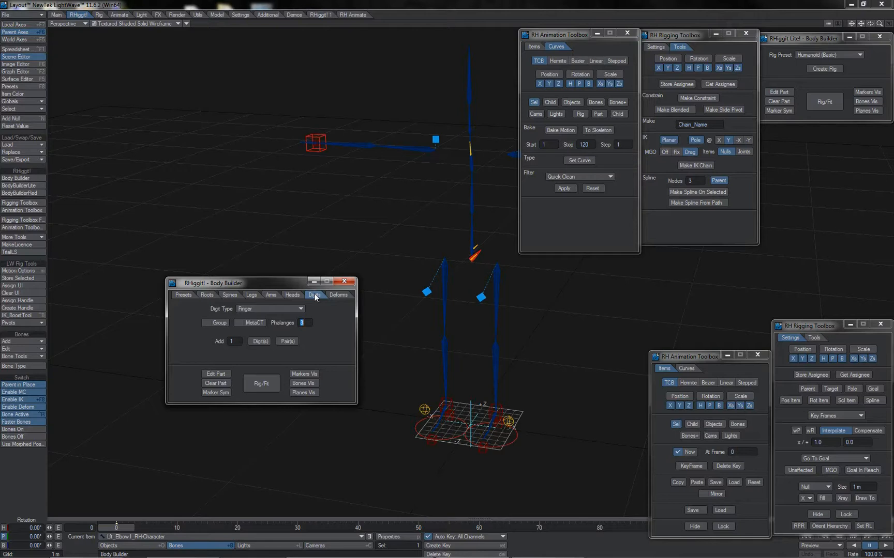
left_click(183, 295)
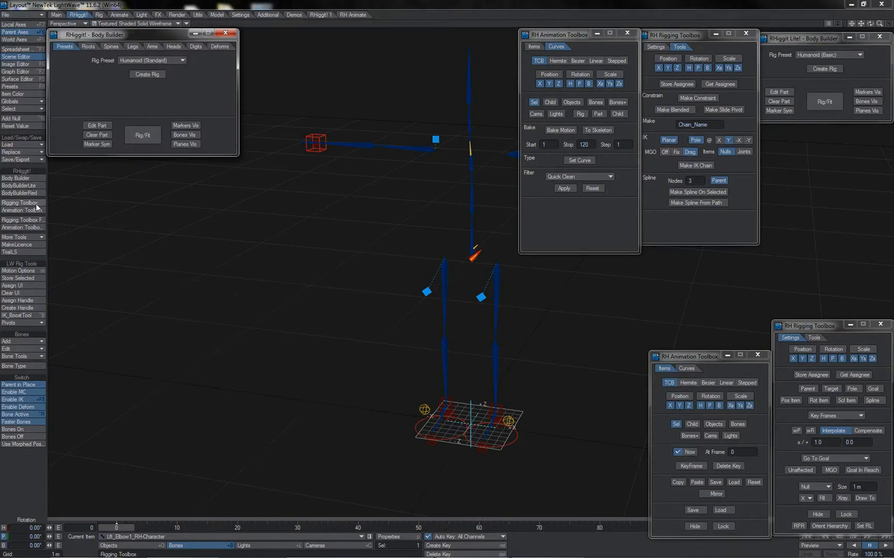
left_click(20, 210)
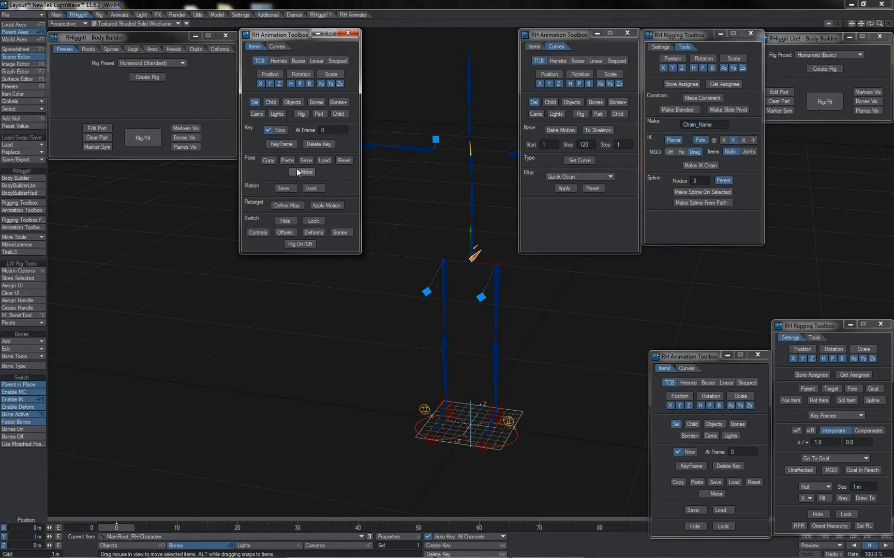
left_click_drag(297, 34, 297, 39)
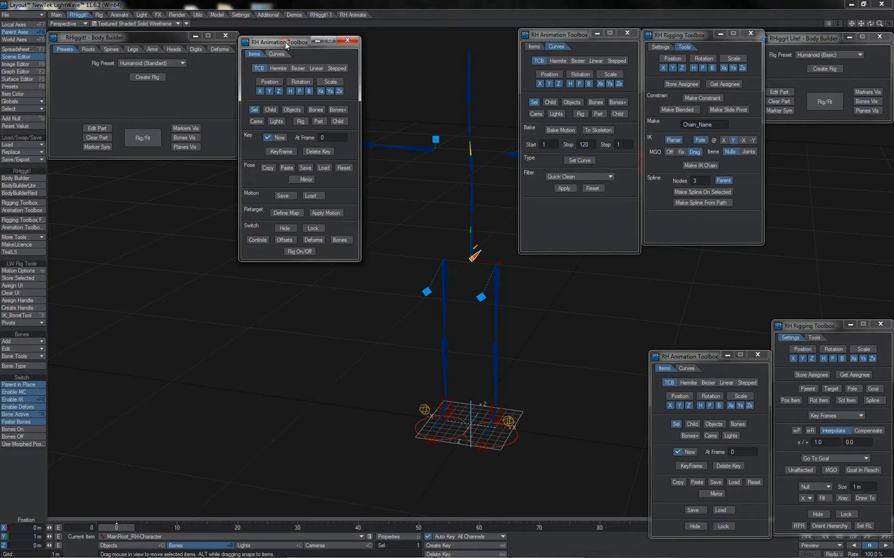
mouse_move(45, 240)
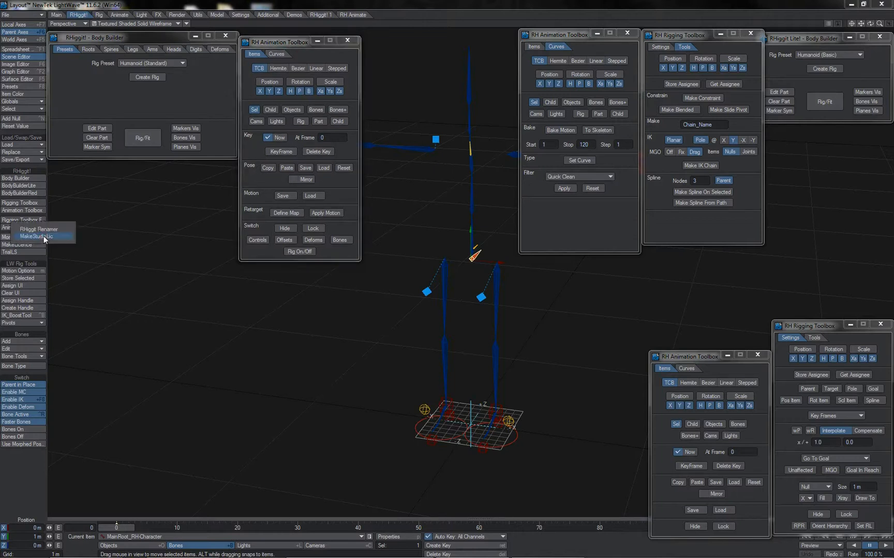
left_click(42, 235)
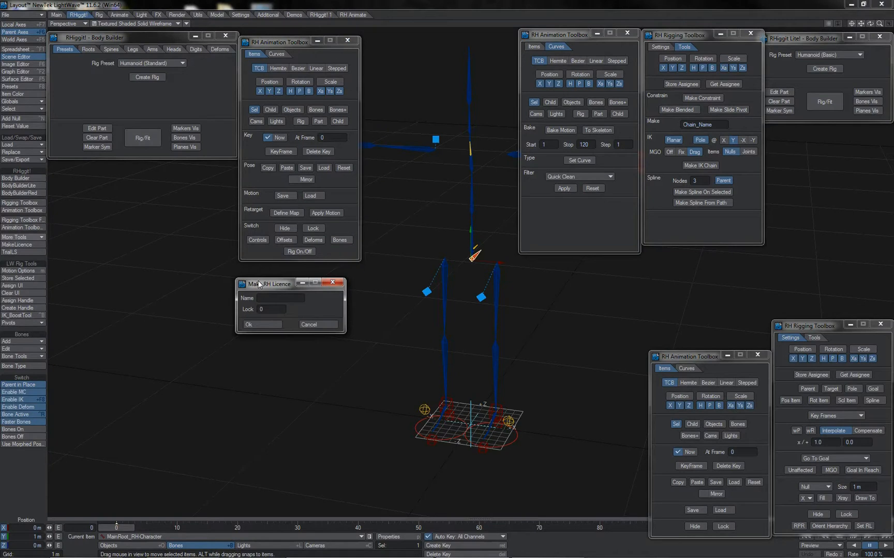
left_click(282, 298)
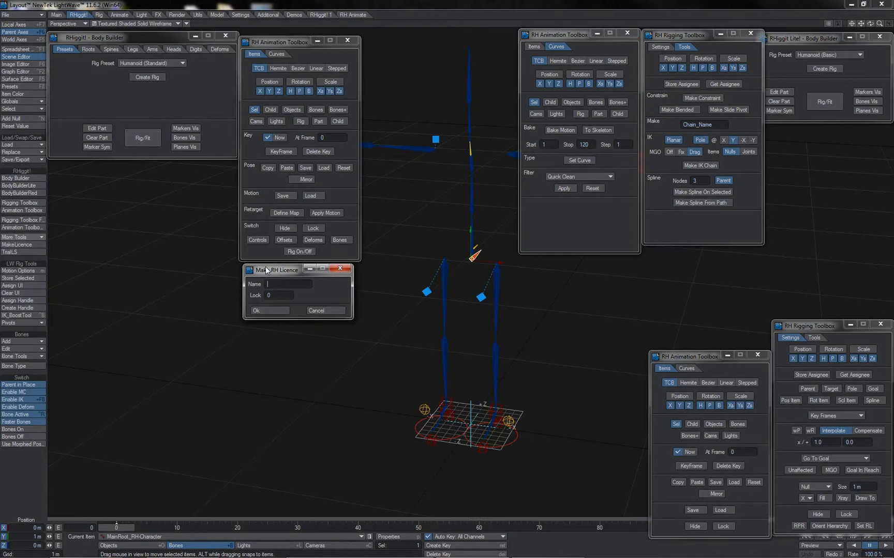
mouse_move(99, 229)
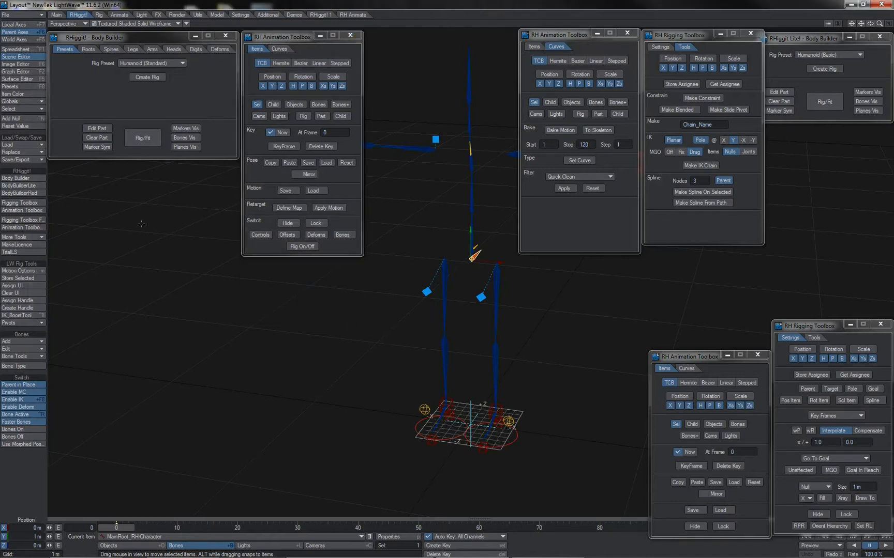
left_click(19, 192)
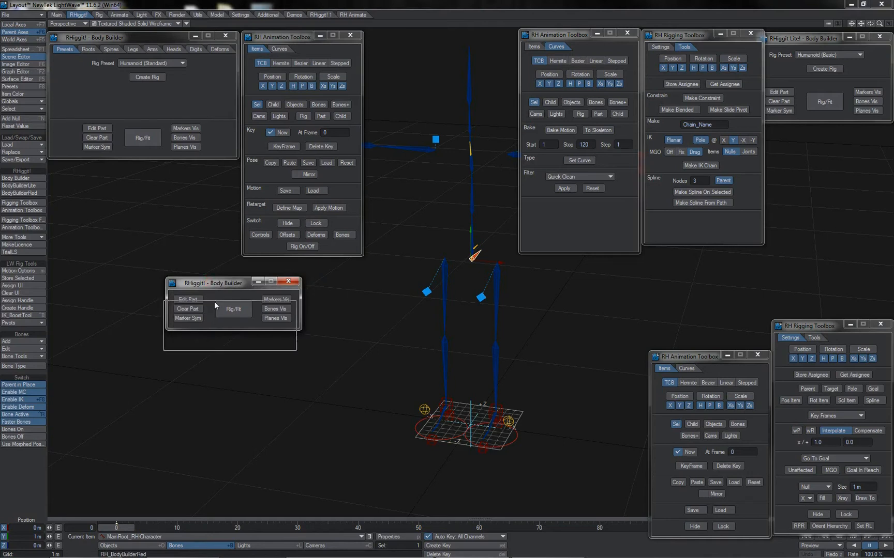
- Place the compact Body Builder over the viewport, run a Rig Fit pass and confirm Handles for the spine spline
left_click_drag(218, 283, 265, 309)
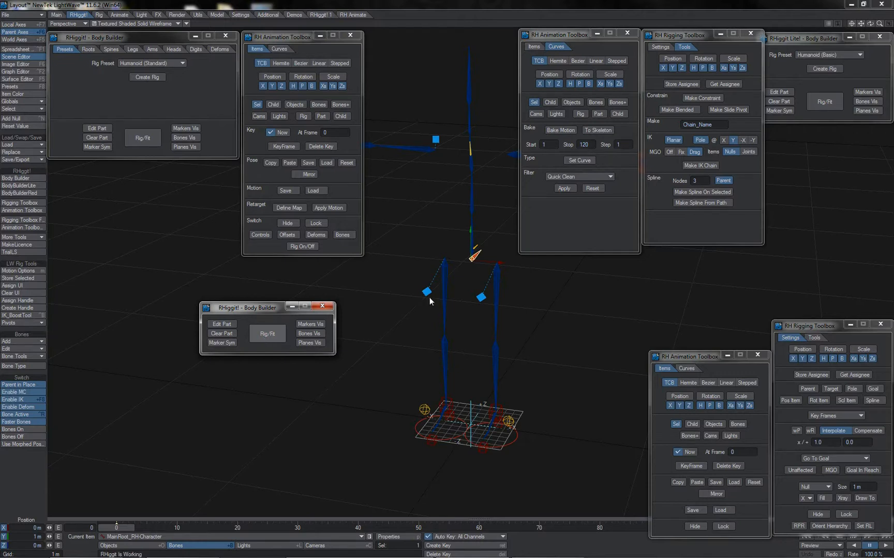
left_click(266, 333)
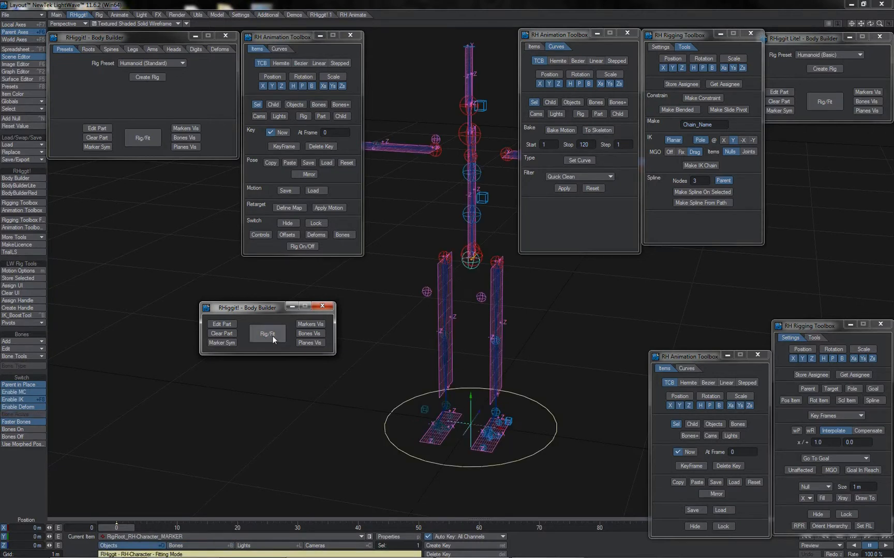
left_click(266, 334)
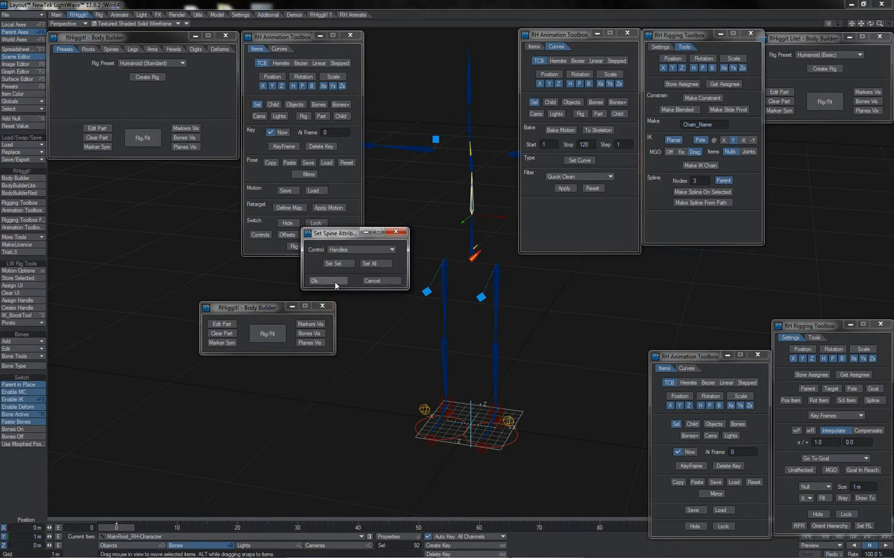
left_click(327, 280)
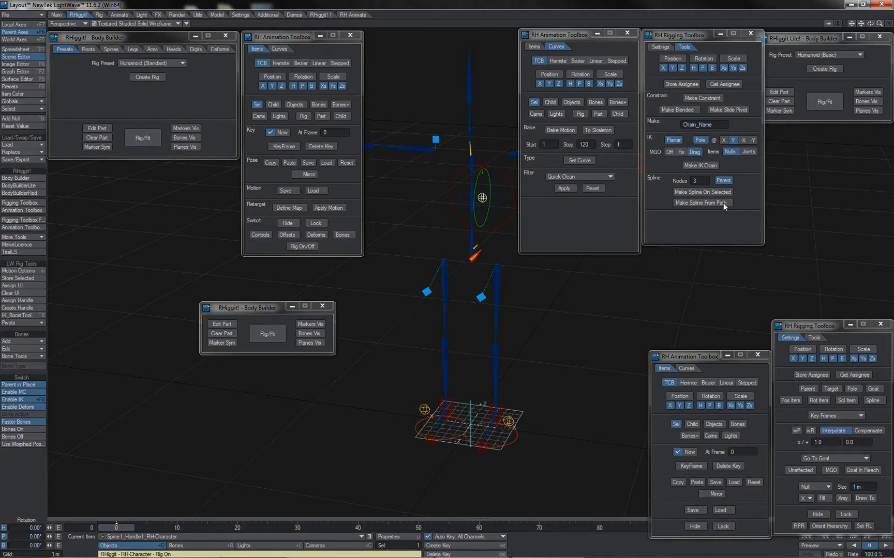
- Run another Rig Fit pass from the basic-preset Body Builder, then view its Legs and Heads options
left_click(809, 38)
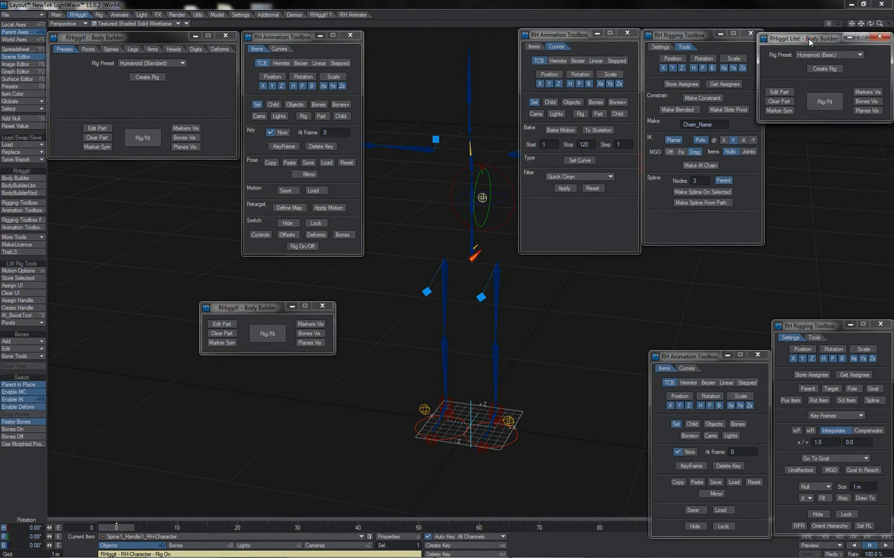
left_click(143, 137)
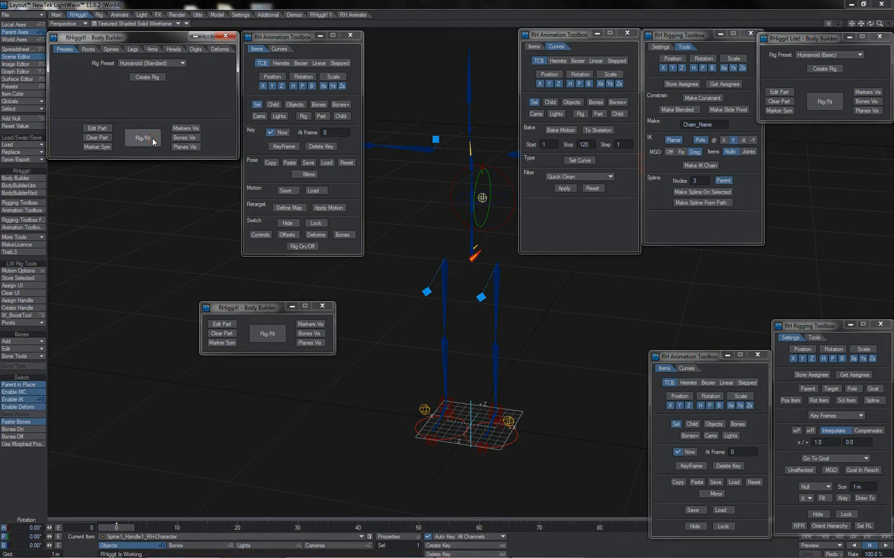
left_click(143, 137)
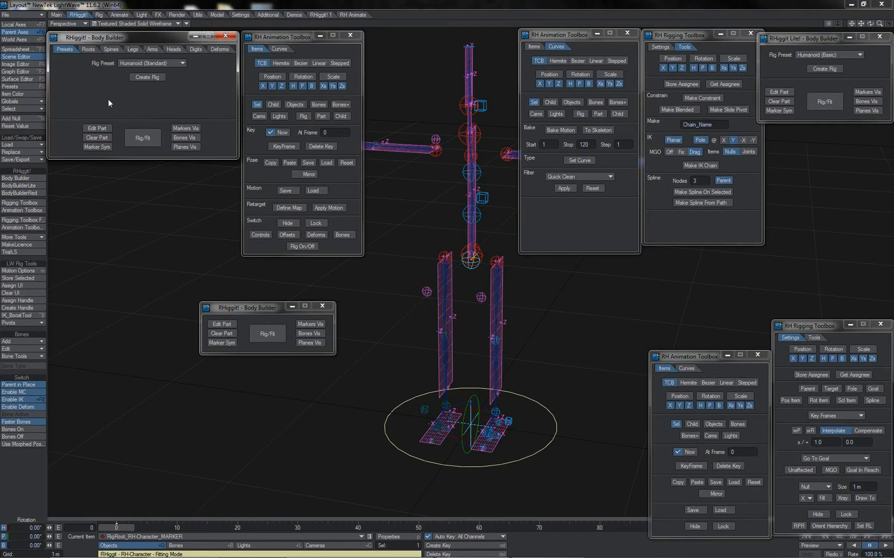
left_click(133, 49)
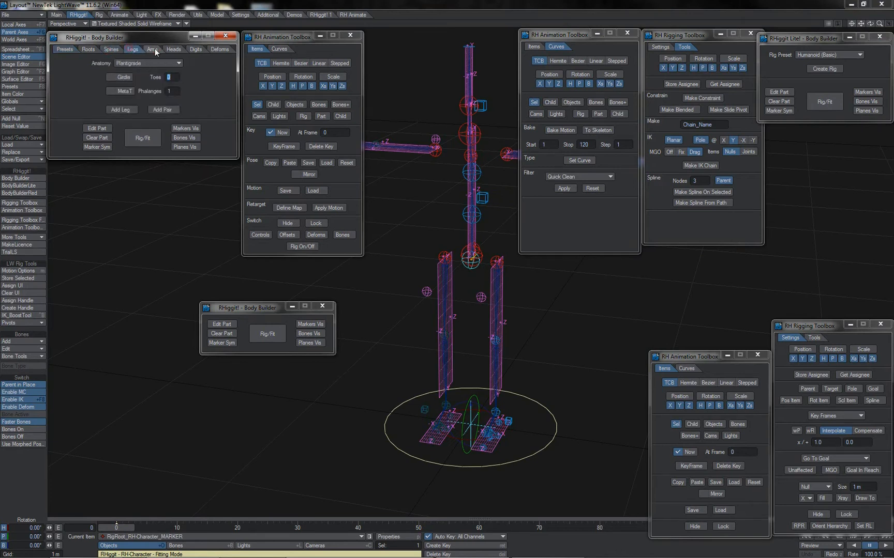
left_click(175, 49)
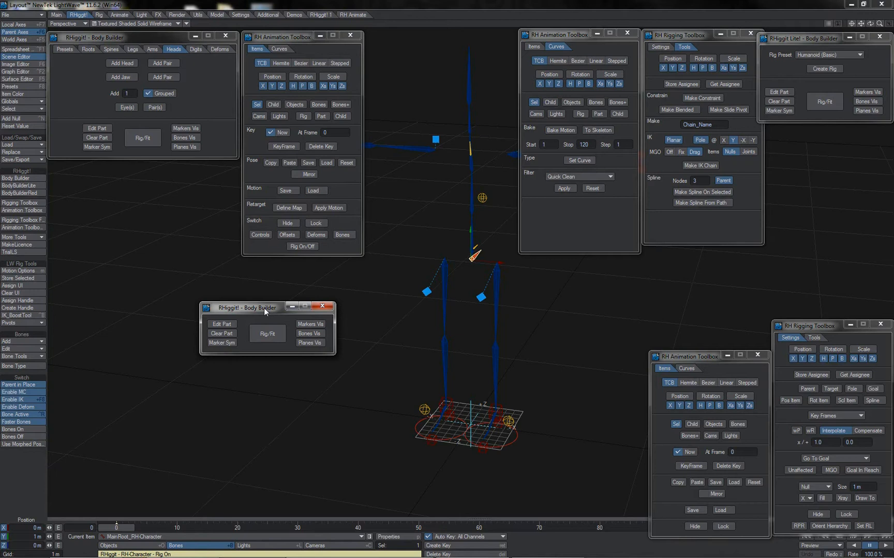
mouse_move(262, 287)
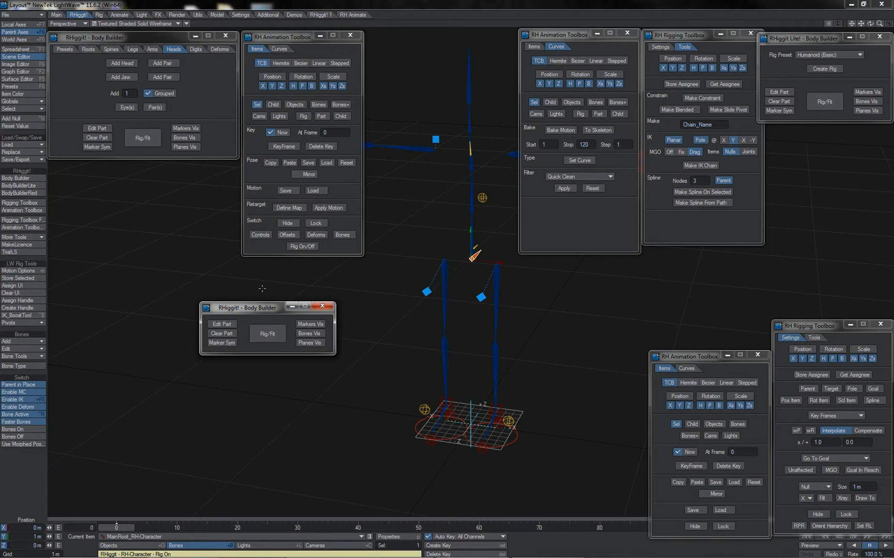
mouse_move(663, 259)
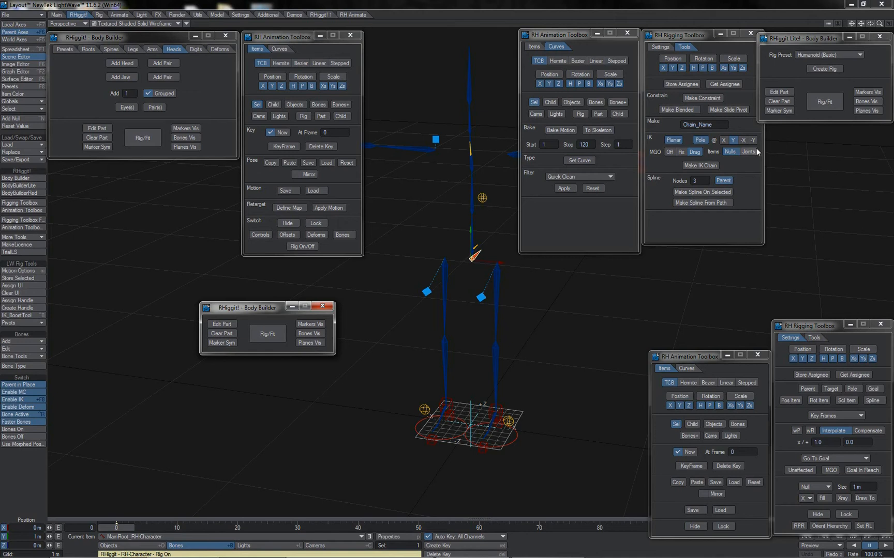
mouse_move(775, 494)
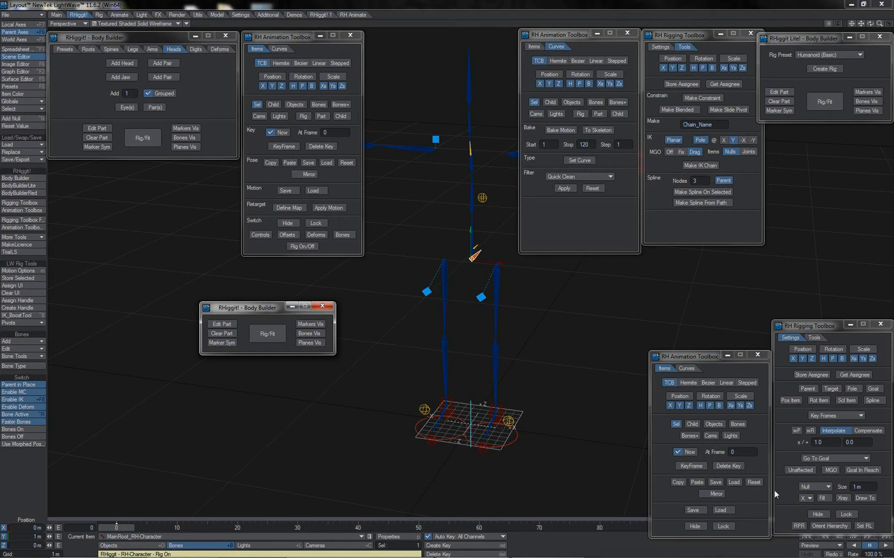